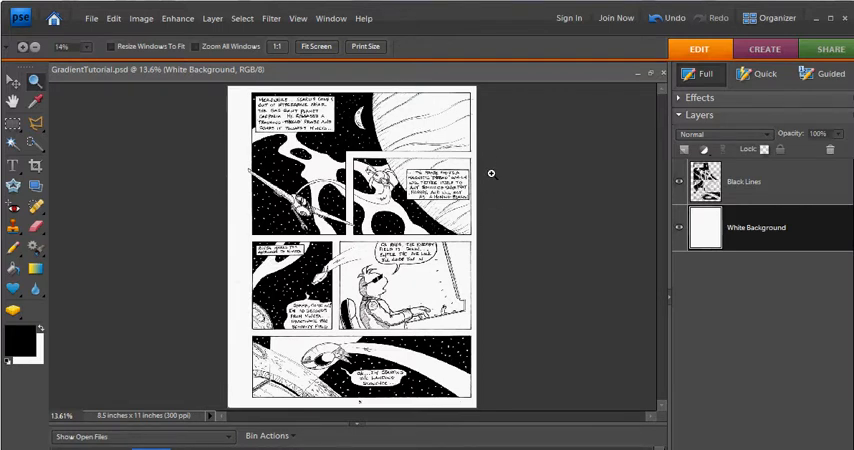
{"action": "mouse_move", "coordinate": [432, 80]}
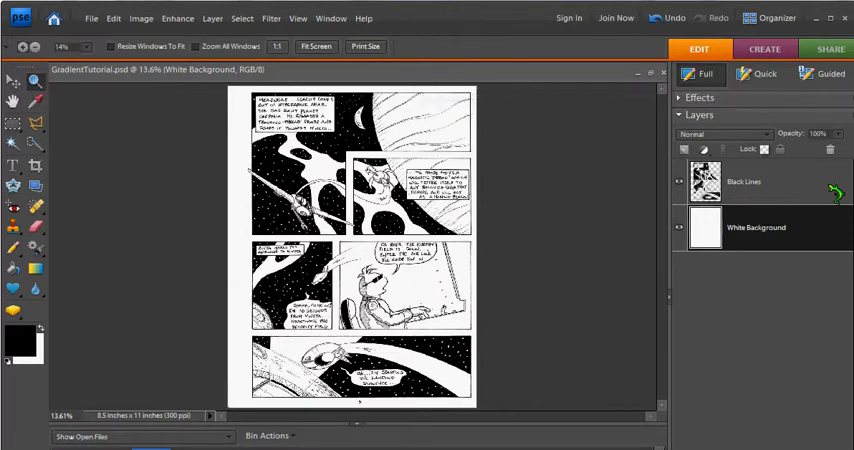
Step: Create the 'Planet Gradient' layer above White Background, beneath the black line art
{"action": "left_click", "coordinate": [754, 182]}
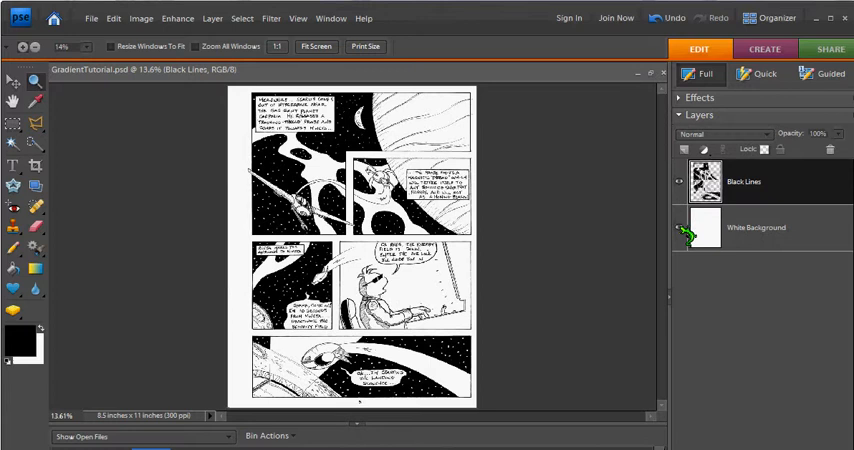
{"action": "left_click", "coordinate": [756, 228]}
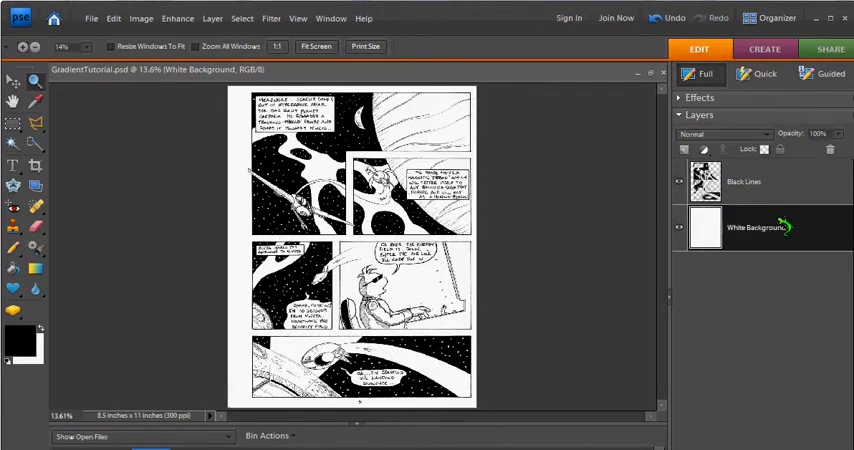
{"action": "left_click", "coordinate": [692, 148]}
{"action": "type", "text": "Planet Gradient"}
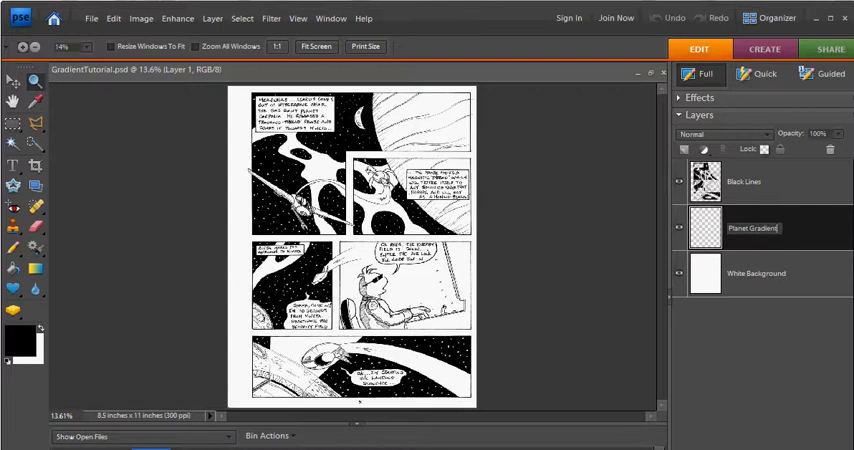
{"action": "left_click", "coordinate": [754, 228]}
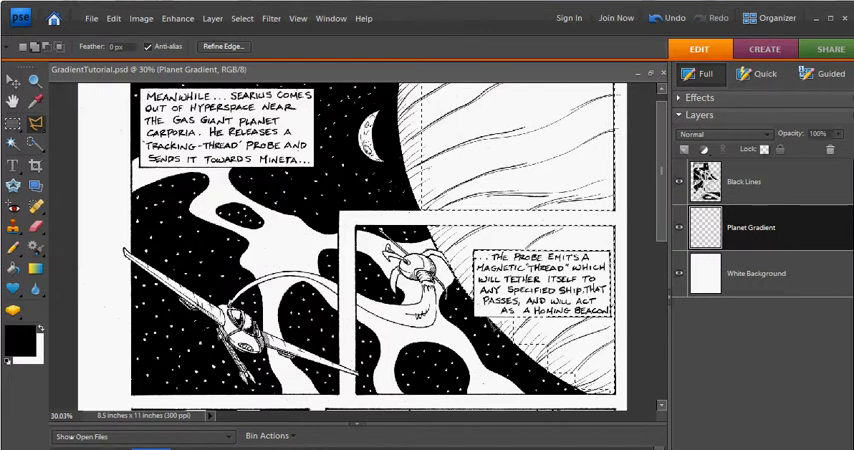
Step: Zoom in on the top-right panel containing the round planet
{"action": "scroll", "scroll_direction": "down", "scroll_amount": 3}
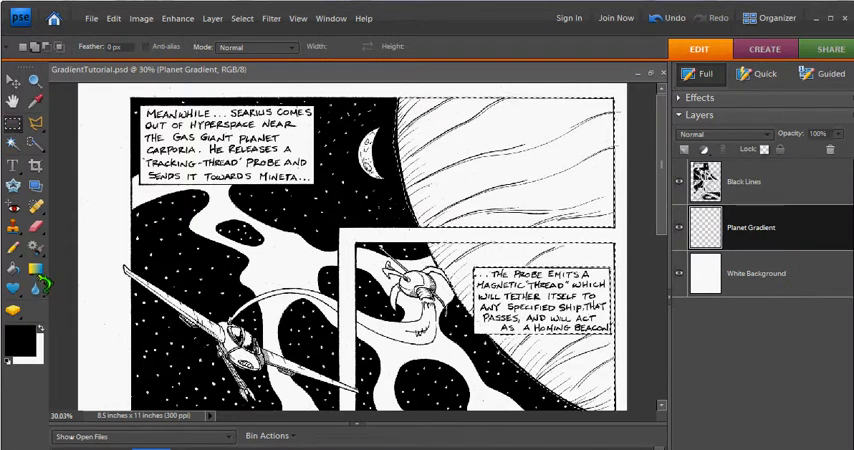
Step: Apply the black-to-white radial gradient, reversed, across the planet selection
{"action": "left_click", "coordinate": [14, 268]}
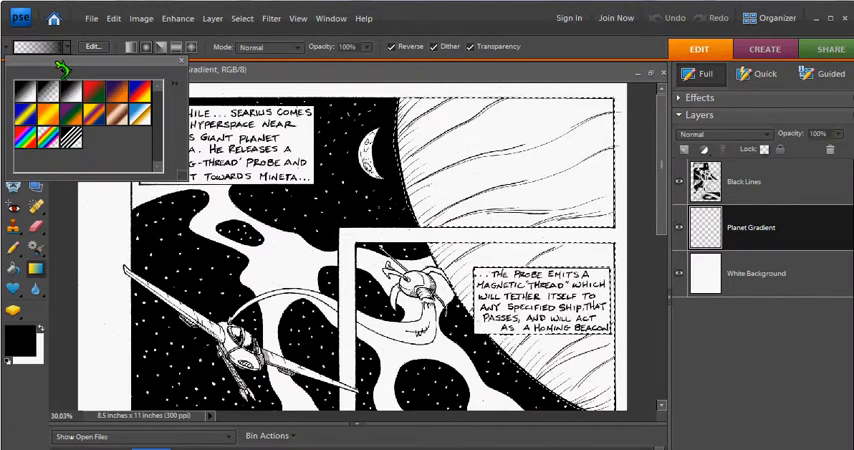
{"action": "mouse_move", "coordinate": [28, 92]}
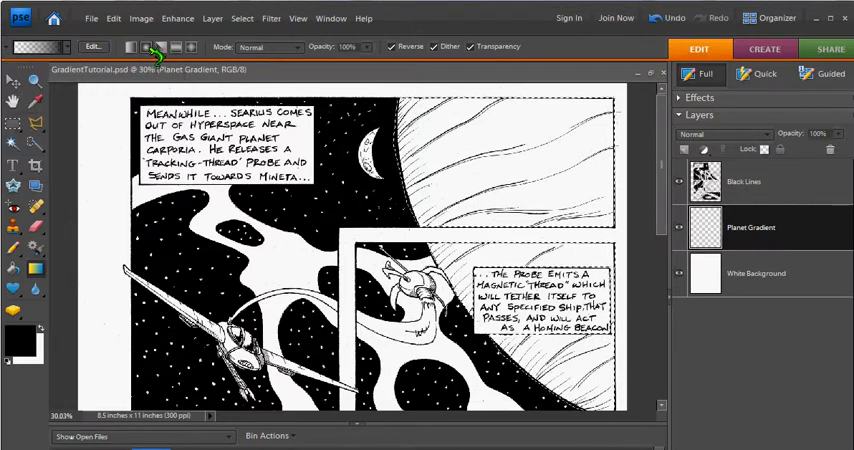
{"action": "mouse_move", "coordinate": [156, 48]}
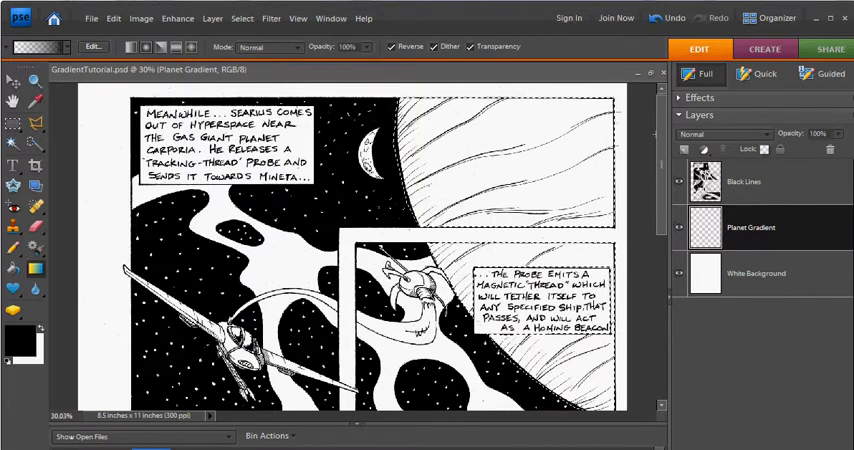
{"action": "mouse_move", "coordinate": [396, 48]}
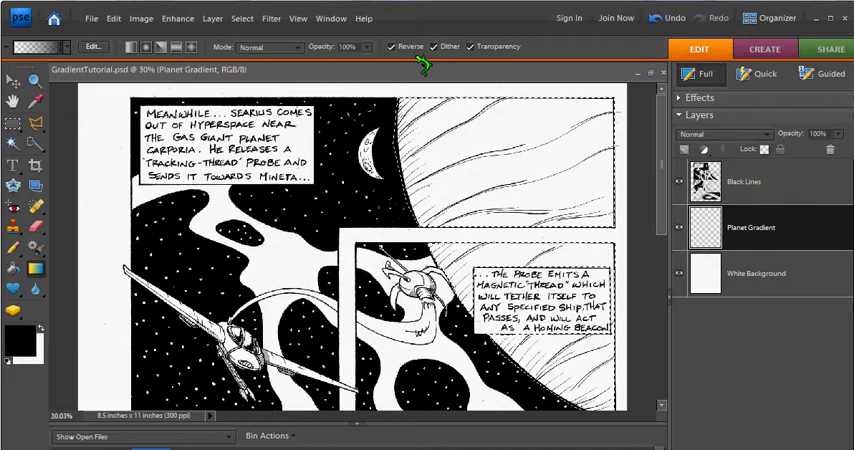
{"action": "left_click", "coordinate": [392, 46]}
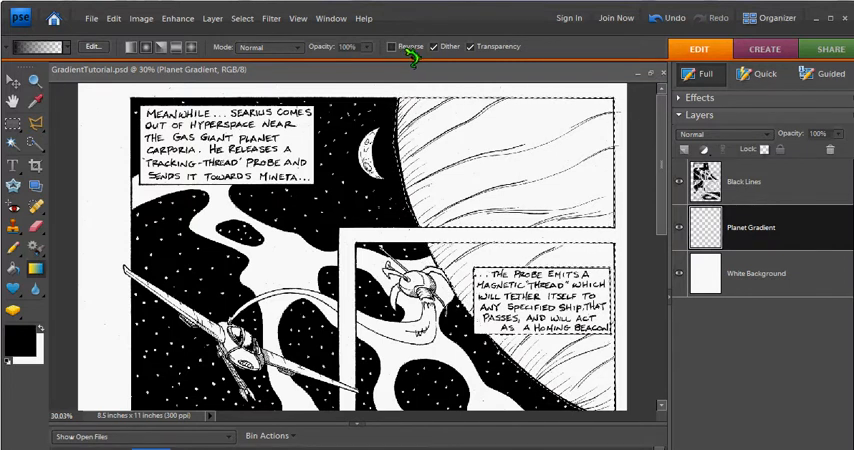
{"action": "left_click", "coordinate": [394, 46]}
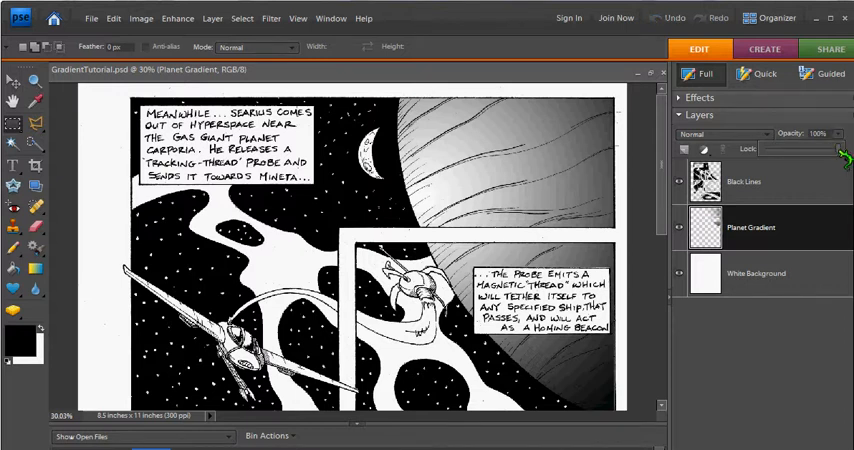
Step: Drag the Planet Gradient layer's Opacity slider lower to soften the shading
{"action": "left_click_drag", "start_coordinate": [844, 156], "coordinate": [828, 160]}
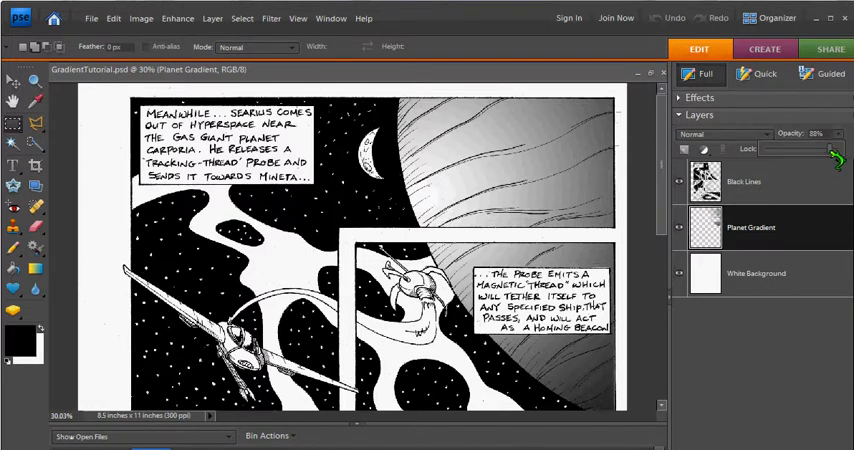
{"action": "left_click_drag", "start_coordinate": [830, 148], "coordinate": [820, 156]}
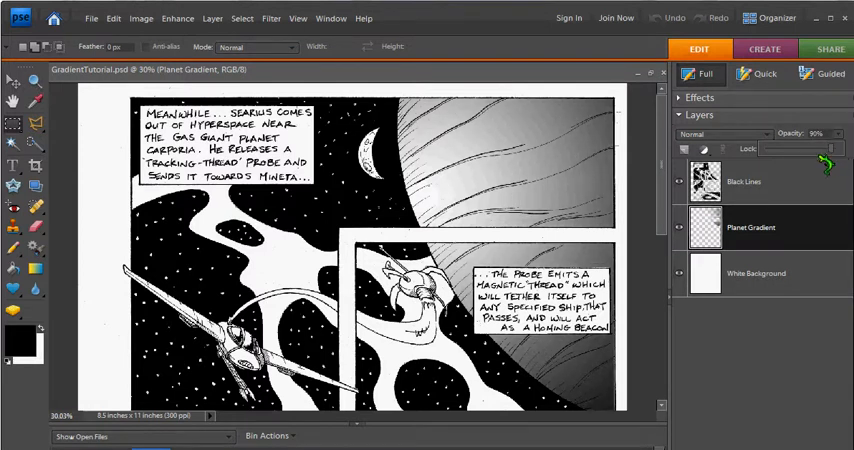